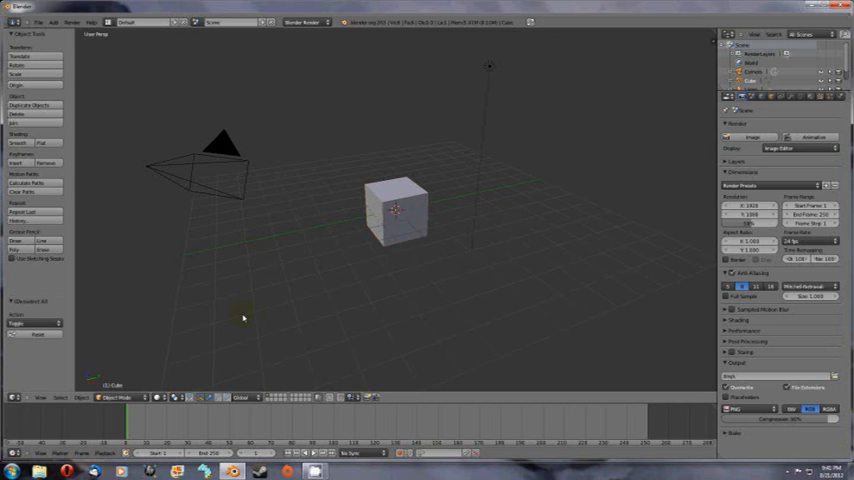
Start adding a background image and browse to the References folder
{"action": "left_click", "coordinate": [222, 148]}
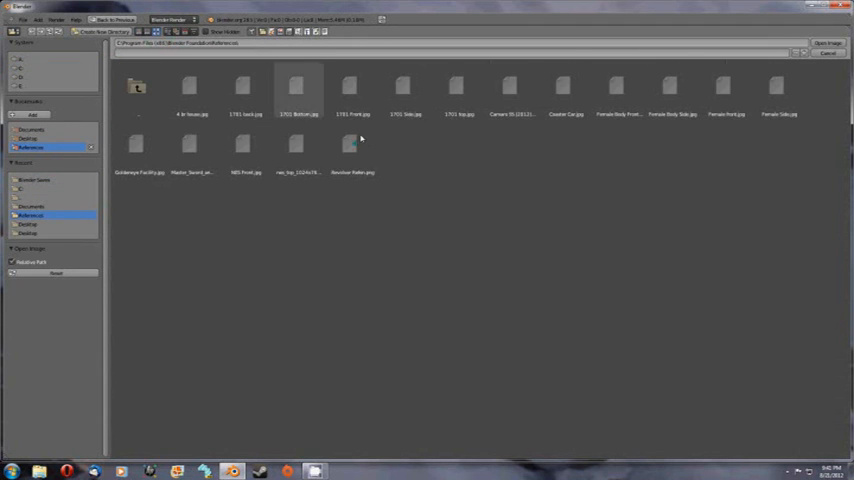
Load Female Front.jpg as the front-view background reference image
{"action": "left_click", "coordinate": [818, 40]}
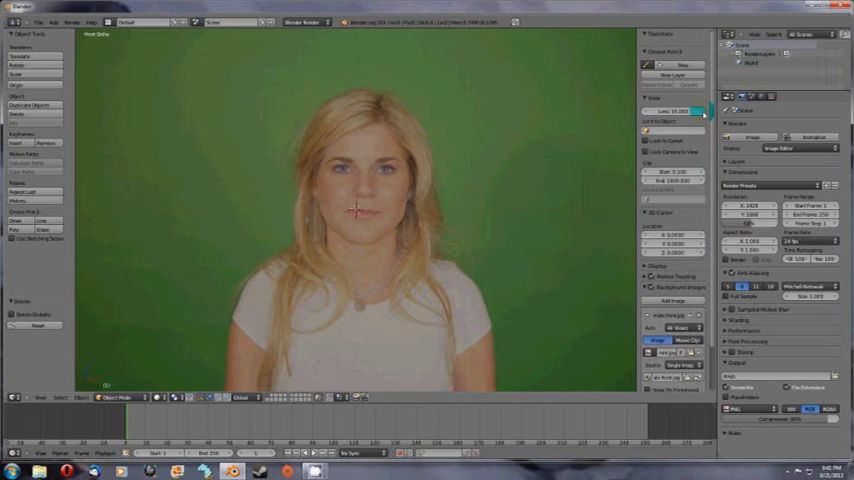
Add a new Grease Pencil layer and set its stroke colour to red
{"action": "left_click", "coordinate": [670, 65]}
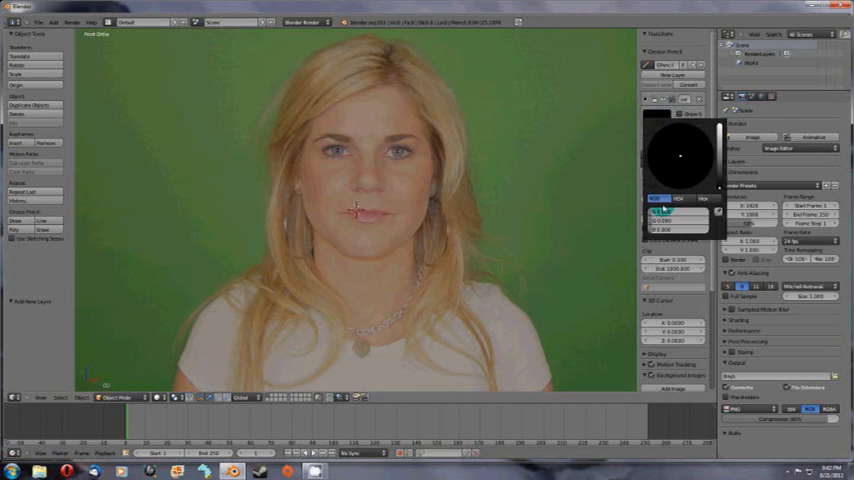
{"action": "left_click", "coordinate": [680, 155]}
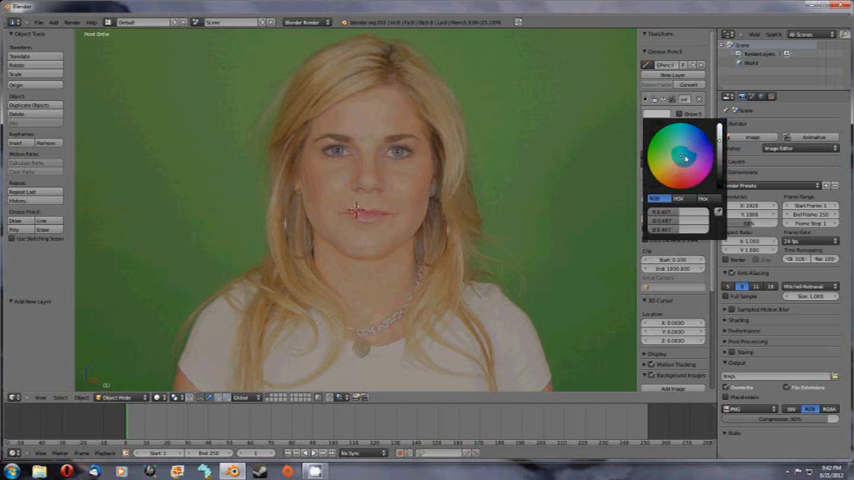
{"action": "left_click", "coordinate": [682, 154]}
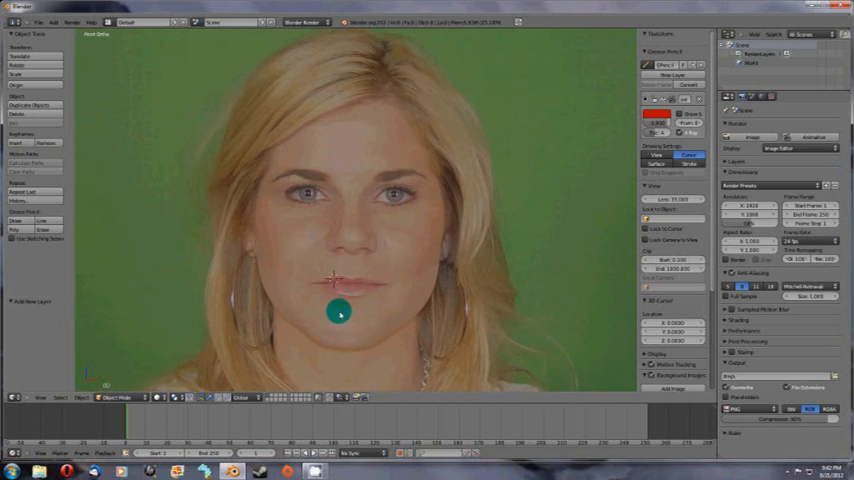
{"action": "mouse_move", "coordinate": [360, 197]}
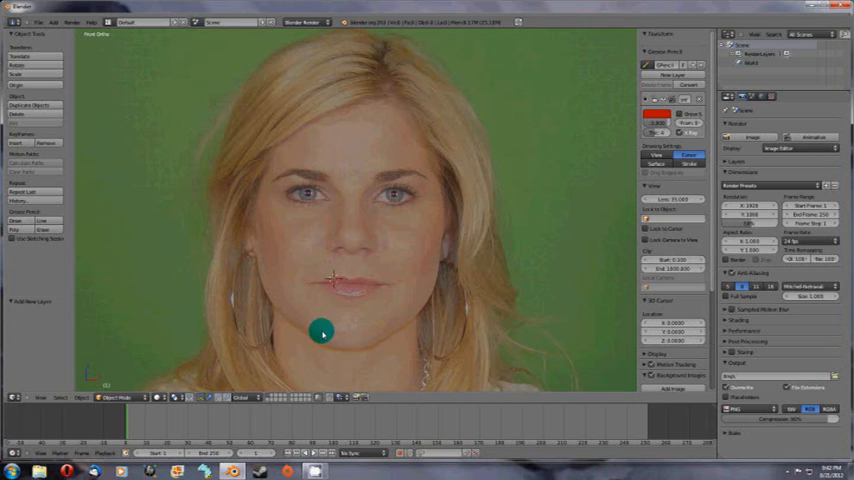
{"action": "mouse_move", "coordinate": [297, 360]}
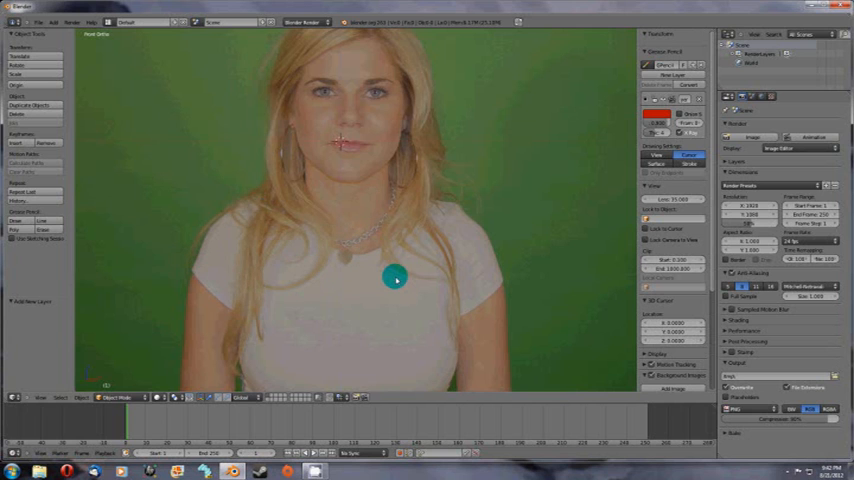
{"action": "mouse_move", "coordinate": [391, 225]}
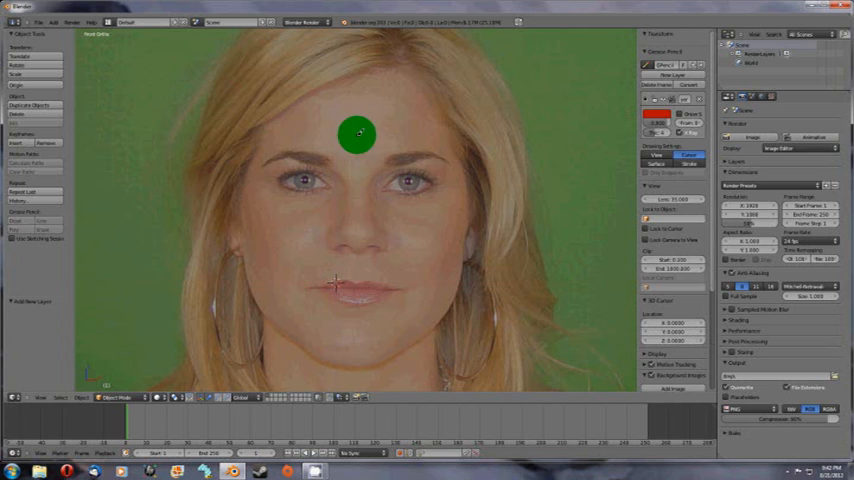
Draw a closed red loop around both eyes, from the brow down under the eyes and back
{"action": "left_click_drag", "start_coordinate": [356, 133], "coordinate": [451, 157]}
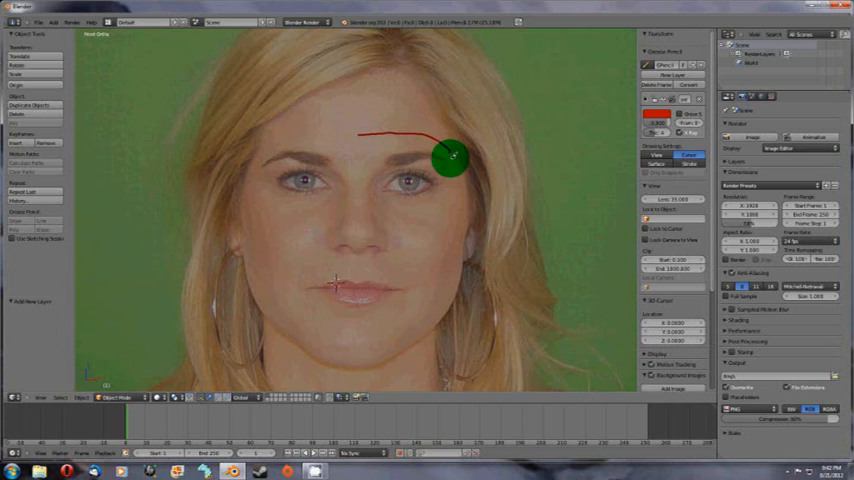
{"action": "left_click_drag", "start_coordinate": [450, 157], "coordinate": [408, 207]}
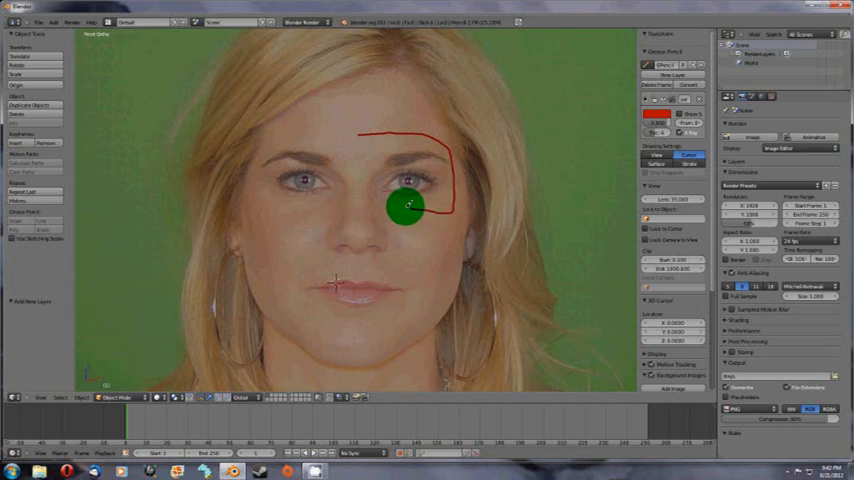
{"action": "left_click_drag", "start_coordinate": [406, 207], "coordinate": [330, 200]}
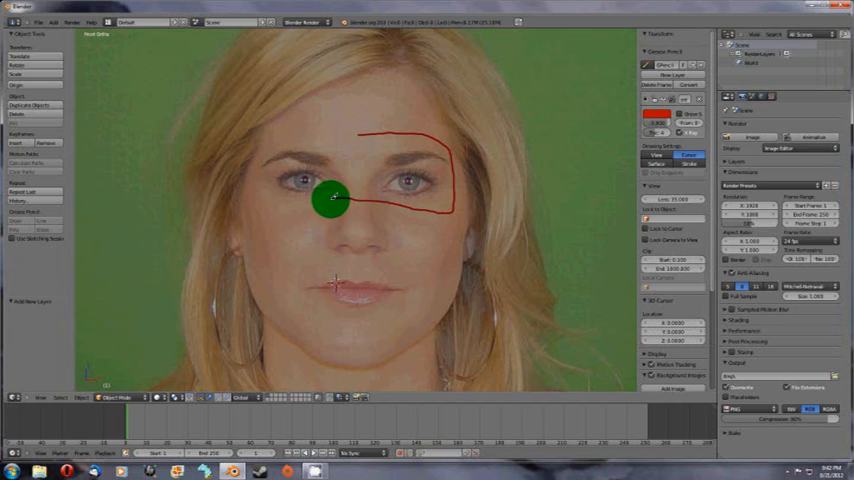
{"action": "left_click_drag", "start_coordinate": [330, 200], "coordinate": [253, 178]}
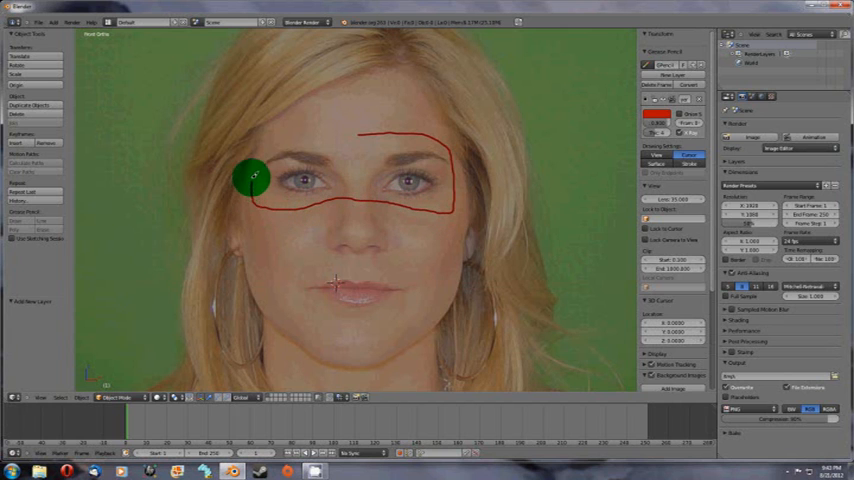
{"action": "left_click_drag", "start_coordinate": [253, 178], "coordinate": [347, 140]}
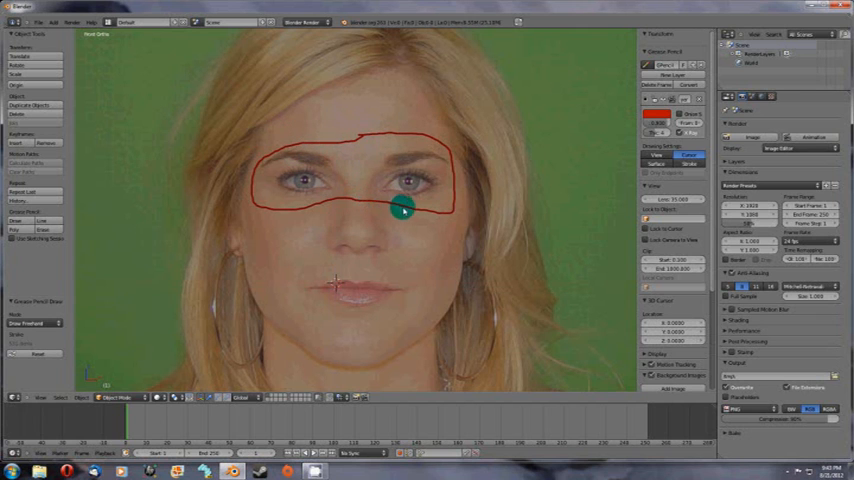
{"action": "left_click_drag", "start_coordinate": [400, 208], "coordinate": [358, 192]}
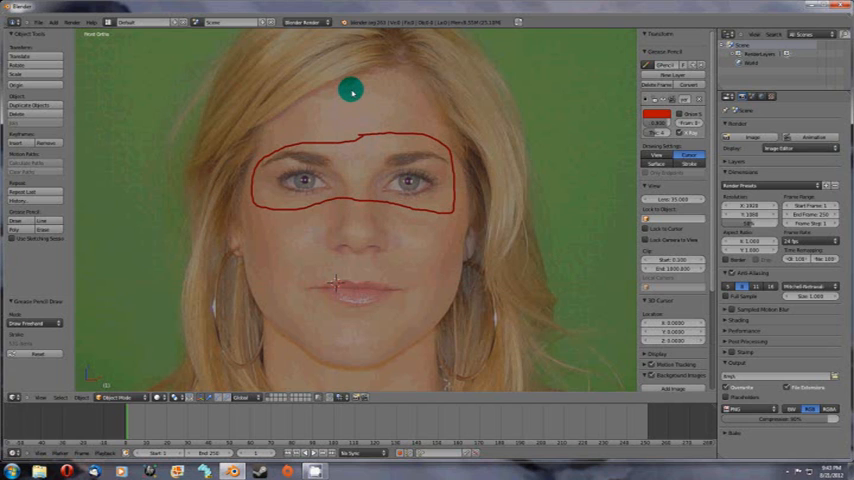
Draw an outer loop from the forehead down the side of the face along the jaw to the chin
{"action": "left_click_drag", "start_coordinate": [352, 91], "coordinate": [418, 99]}
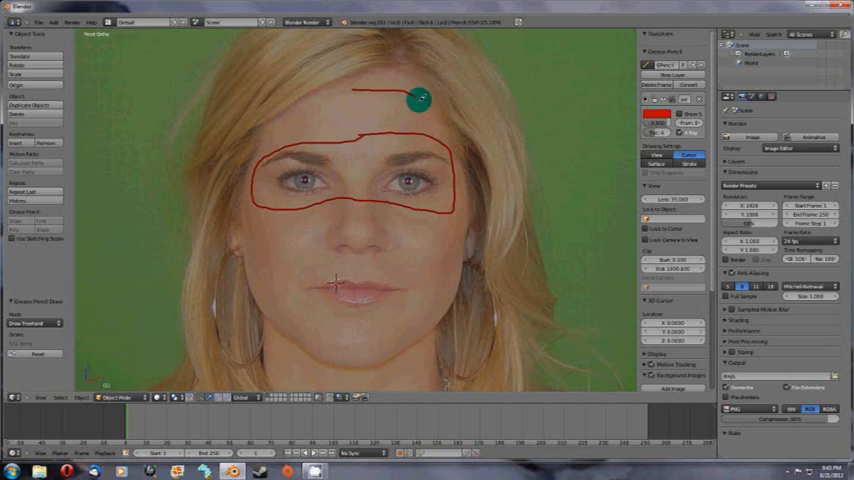
{"action": "left_click_drag", "start_coordinate": [420, 95], "coordinate": [455, 240]}
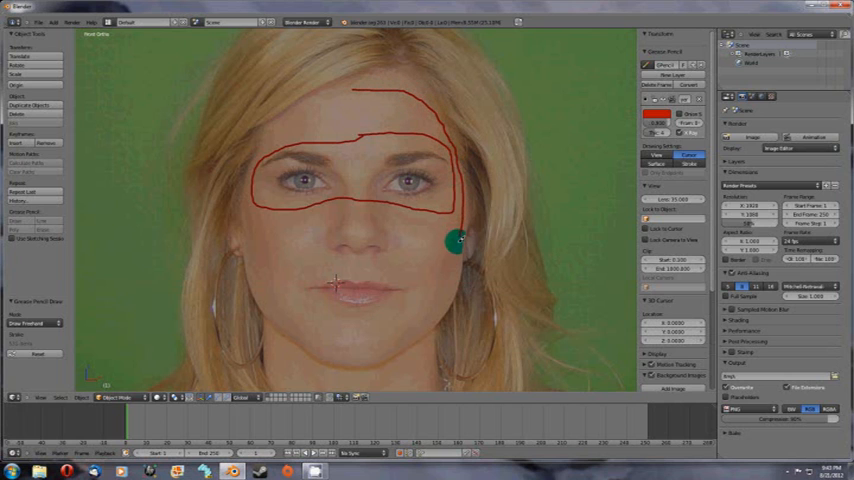
{"action": "left_click_drag", "start_coordinate": [455, 240], "coordinate": [385, 353]}
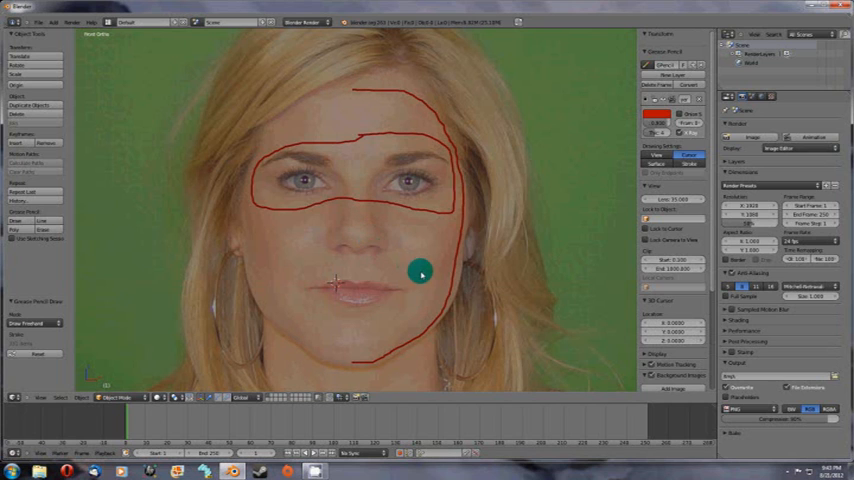
{"action": "mouse_move", "coordinate": [272, 325]}
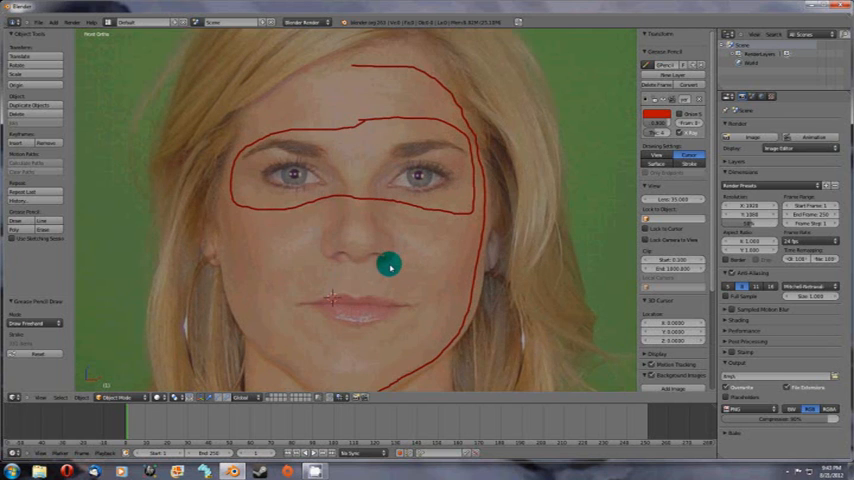
Redraw a loop around the right eye, a line beside the nose, and mouth-to-jaw loops with a face-side curve
{"action": "left_click_drag", "start_coordinate": [390, 263], "coordinate": [403, 156]}
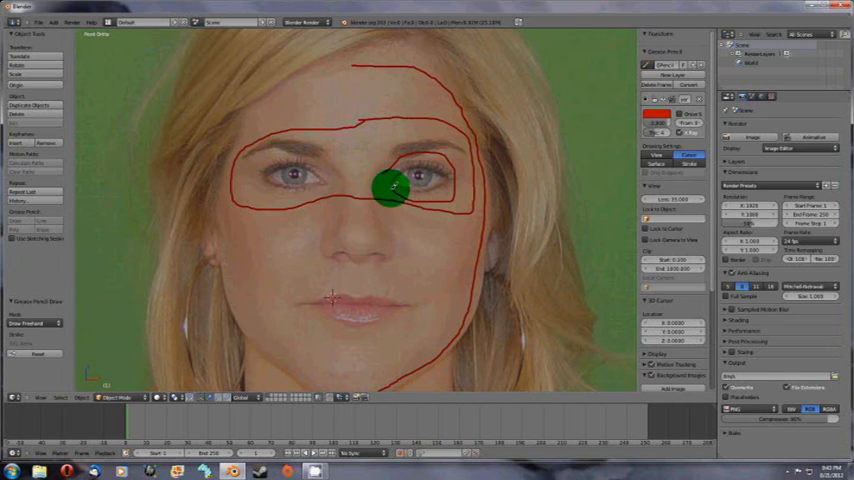
{"action": "left_click_drag", "start_coordinate": [393, 188], "coordinate": [368, 220]}
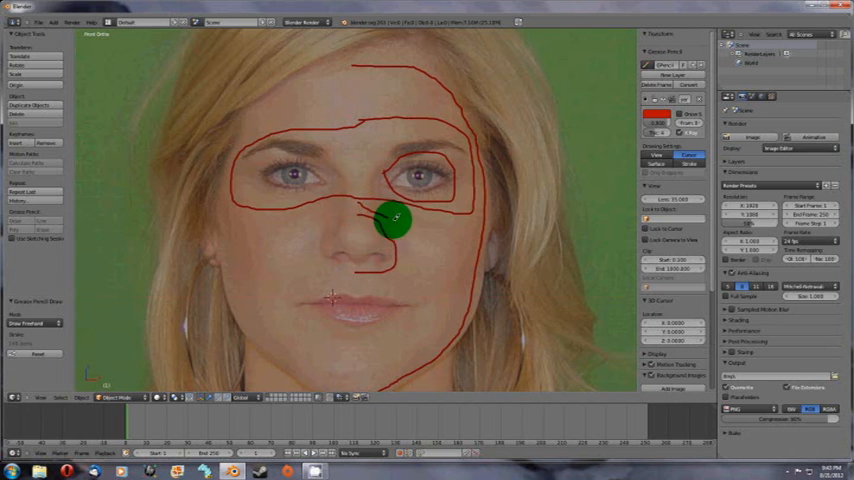
{"action": "left_click_drag", "start_coordinate": [393, 222], "coordinate": [393, 367]}
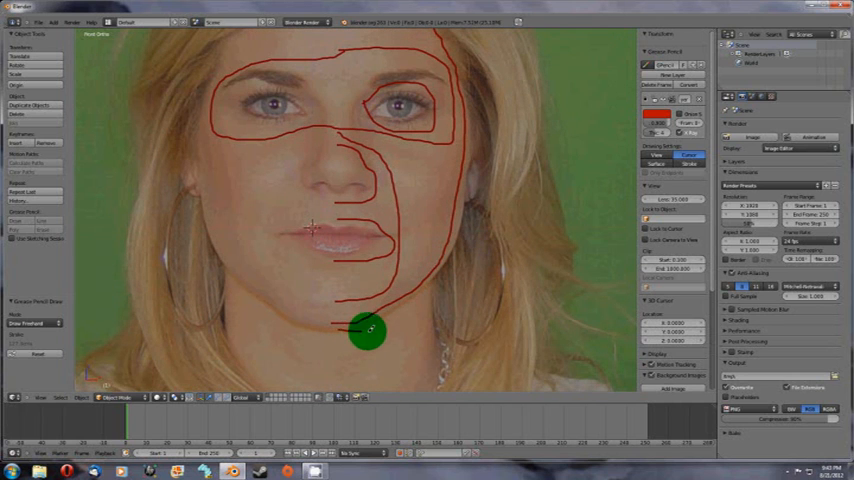
{"action": "left_click_drag", "start_coordinate": [365, 330], "coordinate": [470, 160]}
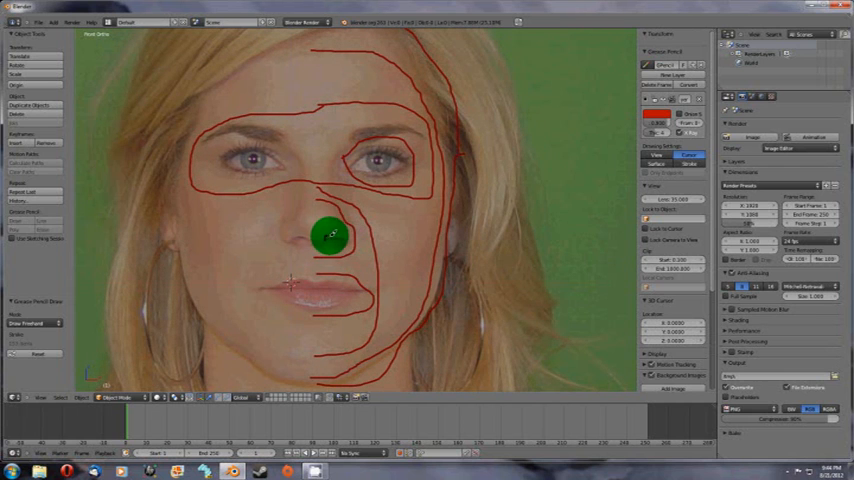
Draw a loop around the nose
{"action": "left_click_drag", "start_coordinate": [327, 237], "coordinate": [352, 240]}
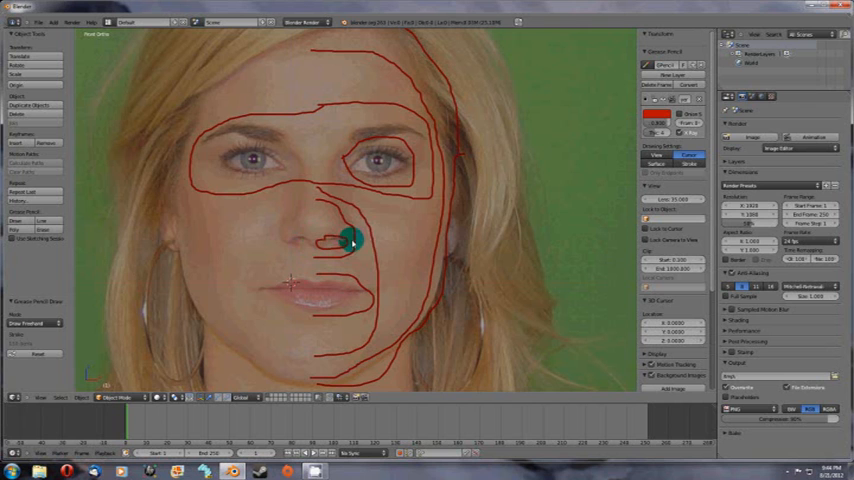
{"action": "left_click_drag", "start_coordinate": [348, 238], "coordinate": [368, 277]}
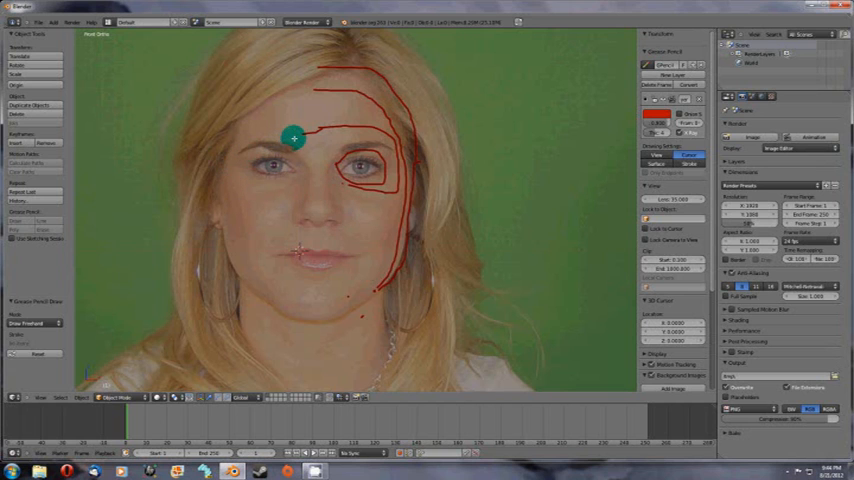
Erase the remaining face strokes, then draw a fresh outer loop around the right eye
{"action": "left_click_drag", "start_coordinate": [293, 137], "coordinate": [390, 191]}
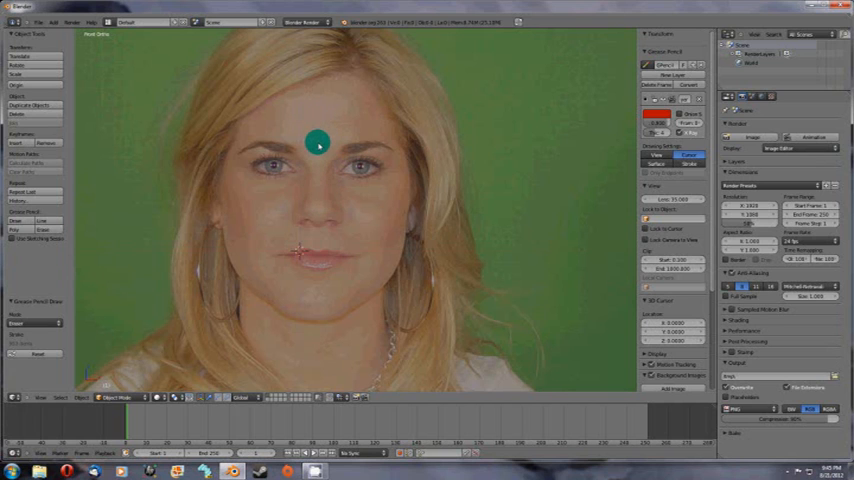
{"action": "left_click_drag", "start_coordinate": [318, 143], "coordinate": [372, 130]}
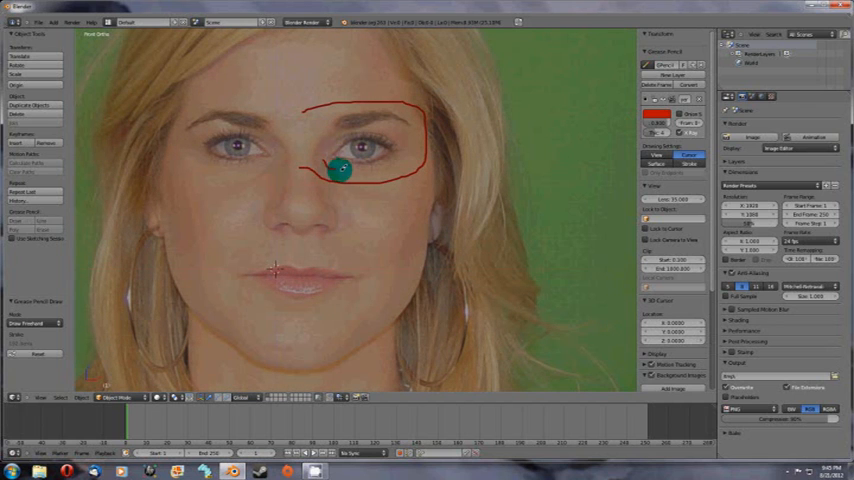
Draw an inner eye loop, a cheek line down to the chin, and loops around the mouth and nose
{"action": "left_click_drag", "start_coordinate": [340, 170], "coordinate": [375, 130]}
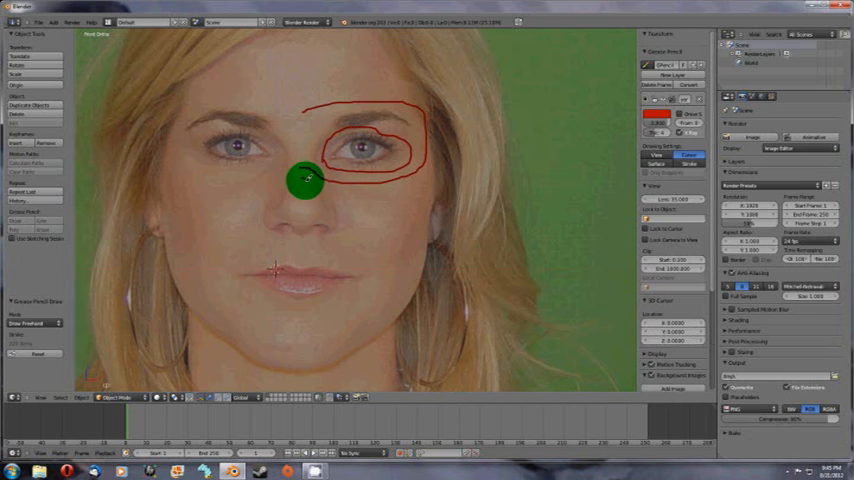
{"action": "left_click_drag", "start_coordinate": [305, 182], "coordinate": [360, 235]}
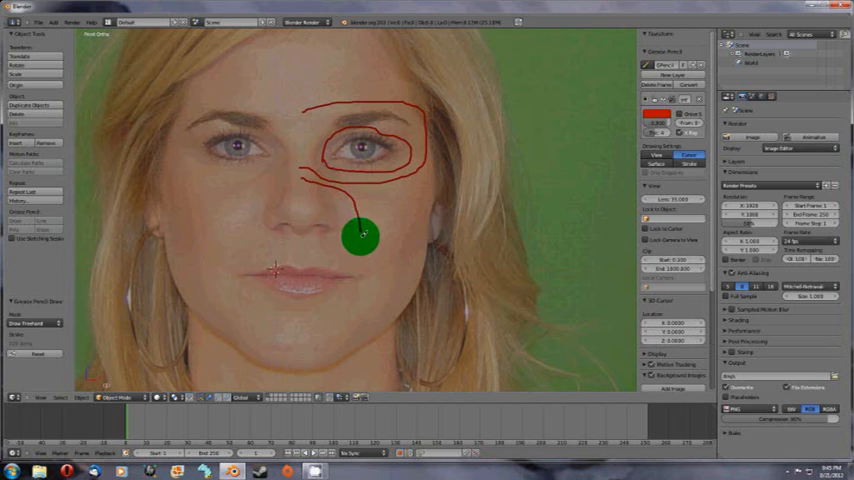
{"action": "left_click_drag", "start_coordinate": [360, 235], "coordinate": [300, 337]}
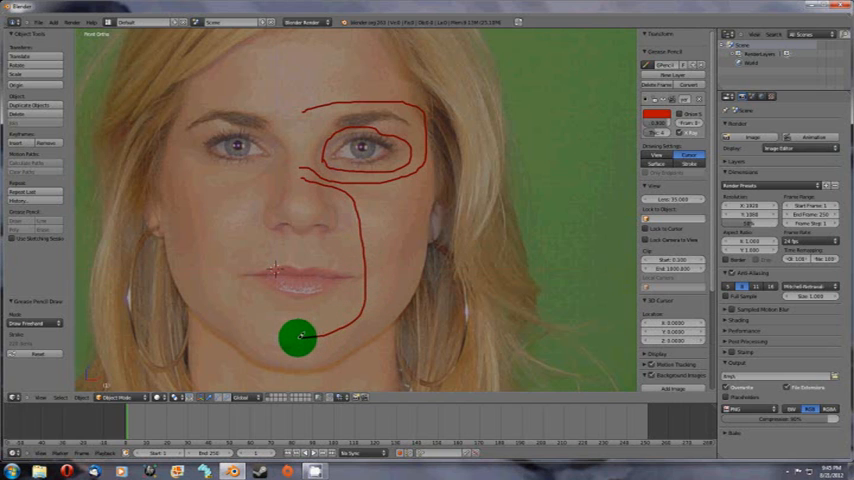
{"action": "left_click_drag", "start_coordinate": [300, 338], "coordinate": [283, 272]}
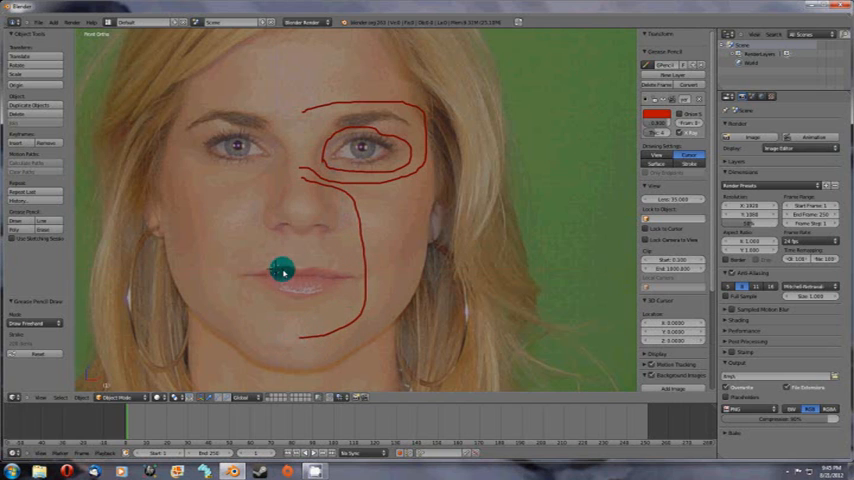
{"action": "left_click_drag", "start_coordinate": [283, 273], "coordinate": [298, 261]}
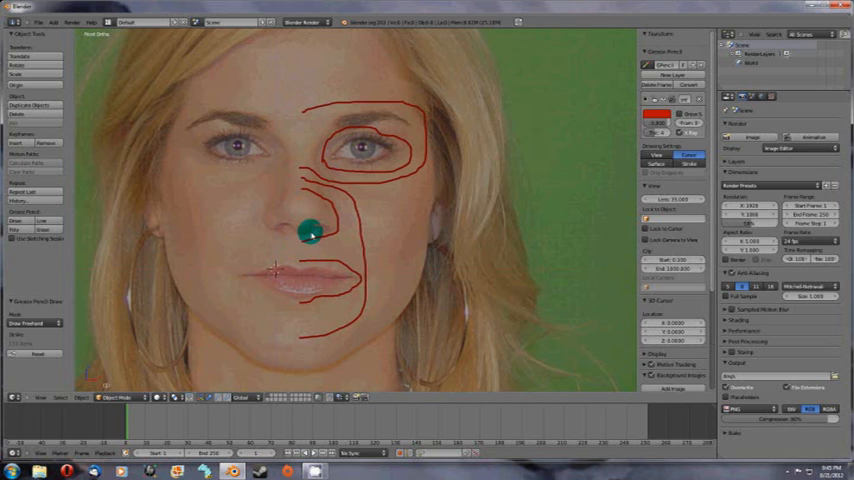
{"action": "left_click_drag", "start_coordinate": [311, 232], "coordinate": [327, 224]}
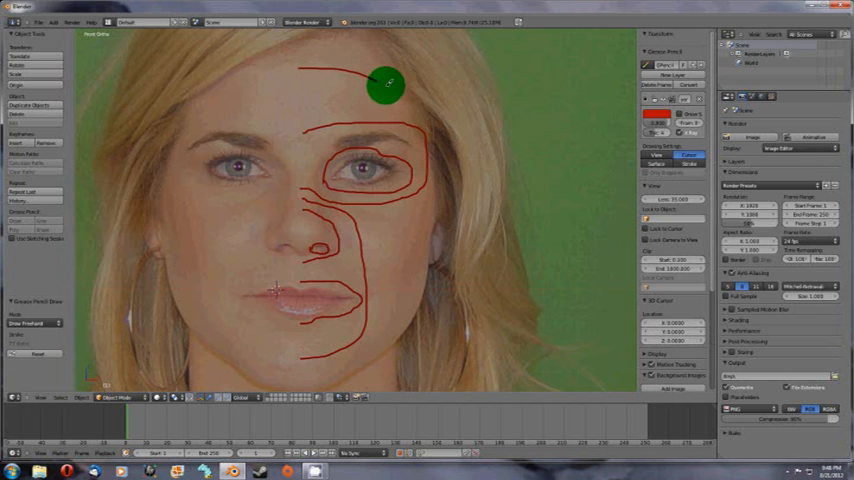
Draw the outer contour from the forehead down the face side to the jaw
{"action": "left_click_drag", "start_coordinate": [388, 83], "coordinate": [428, 263]}
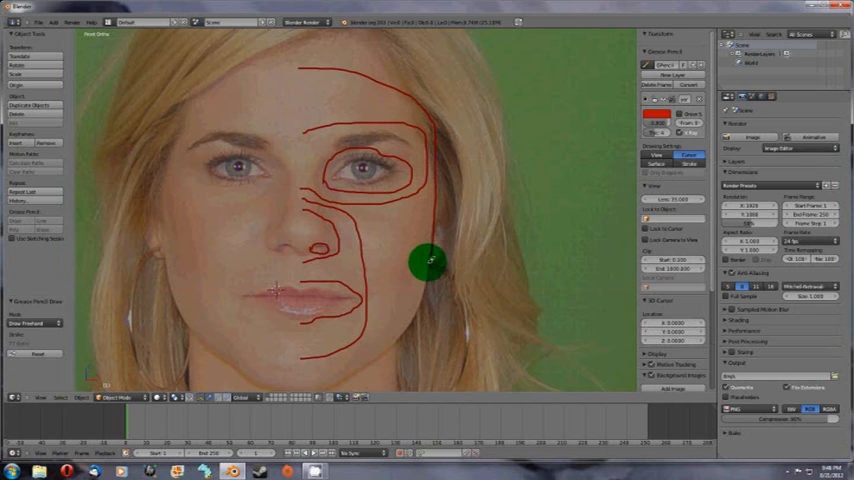
{"action": "left_click_drag", "start_coordinate": [428, 262], "coordinate": [340, 372]}
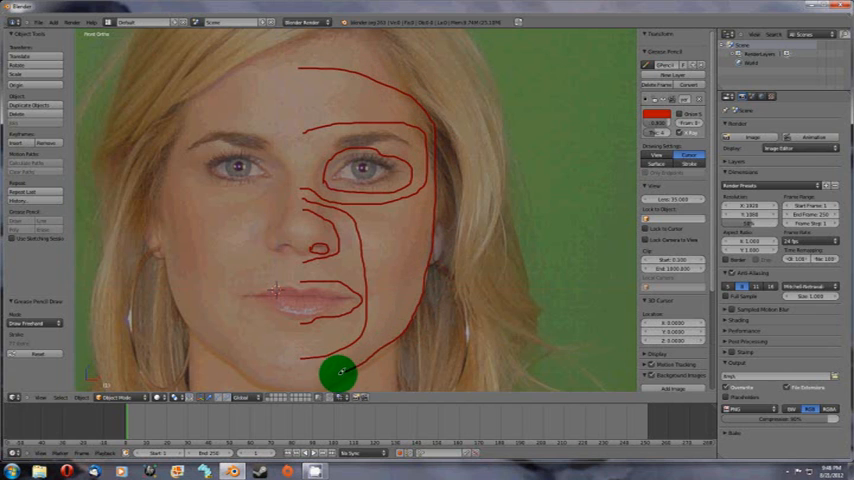
{"action": "left_click_drag", "start_coordinate": [338, 374], "coordinate": [340, 213]}
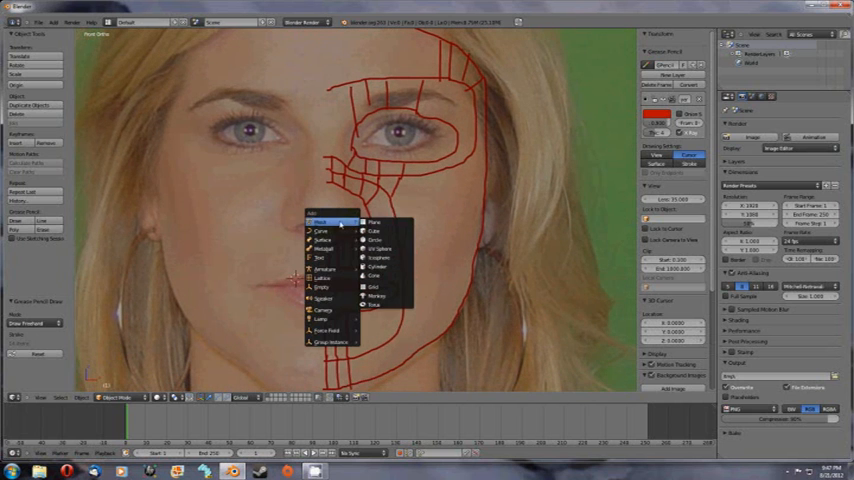
Add a plane mesh over the face sketch and delete its left half at the centre line
{"action": "left_click", "coordinate": [374, 219]}
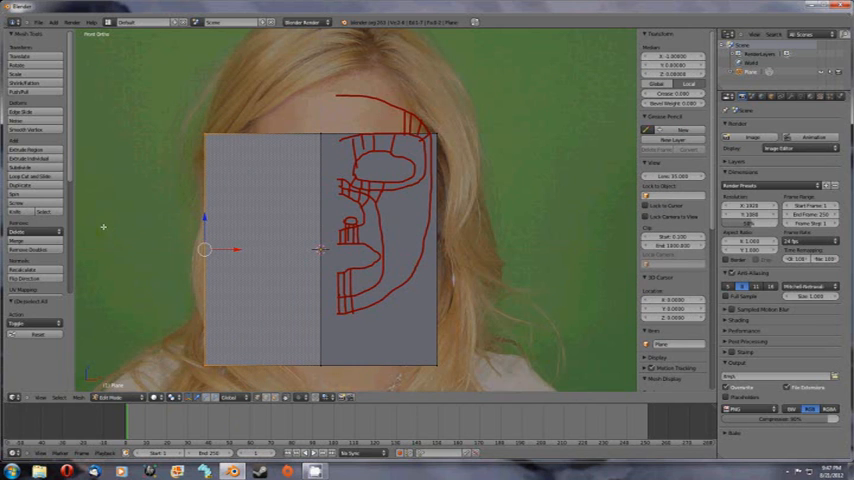
{"action": "key", "text": "X"}
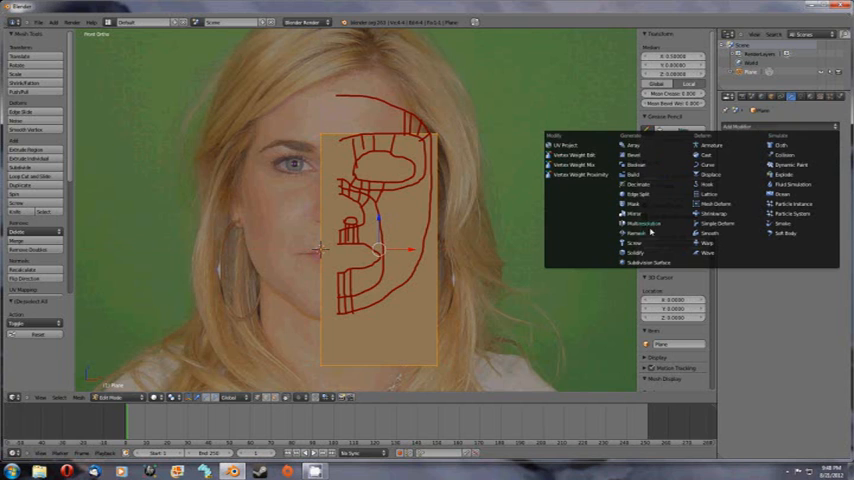
Add a Mirror modifier to the half-plane and scale it down to a thin strip near the mouth
{"action": "left_click", "coordinate": [625, 213]}
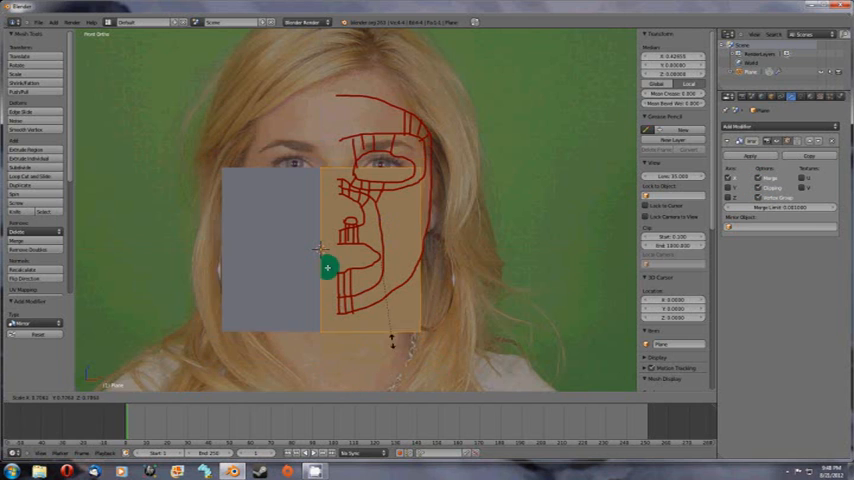
{"action": "left_click_drag", "start_coordinate": [328, 267], "coordinate": [380, 259]}
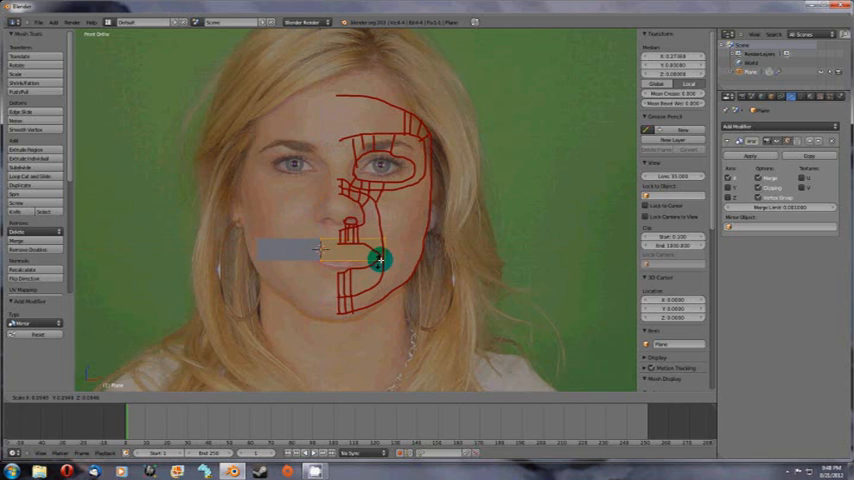
{"action": "left_click_drag", "start_coordinate": [380, 259], "coordinate": [363, 258]}
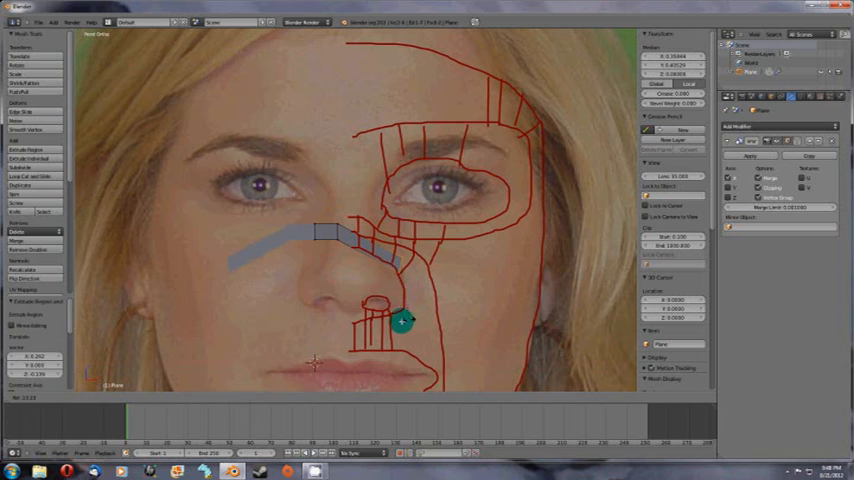
Extrude the strip's edge up along the nose-bridge loops toward the eye
{"action": "left_click_drag", "start_coordinate": [400, 320], "coordinate": [422, 362]}
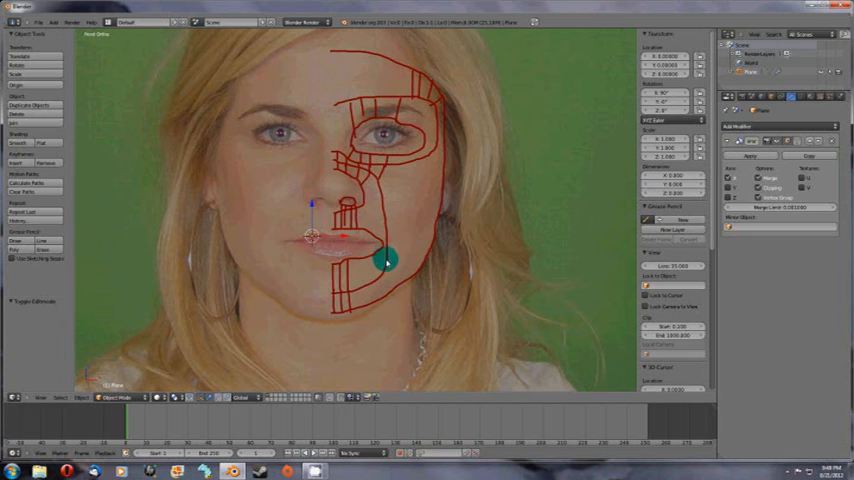
Frame the full red half-face topology sketch in the viewport in Object Mode
{"action": "left_click_drag", "start_coordinate": [385, 260], "coordinate": [340, 248]}
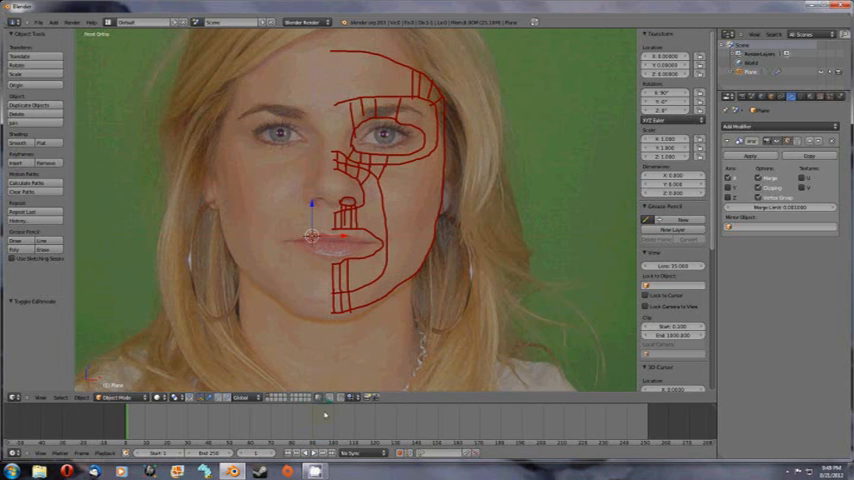
{"action": "mouse_move", "coordinate": [613, 379]}
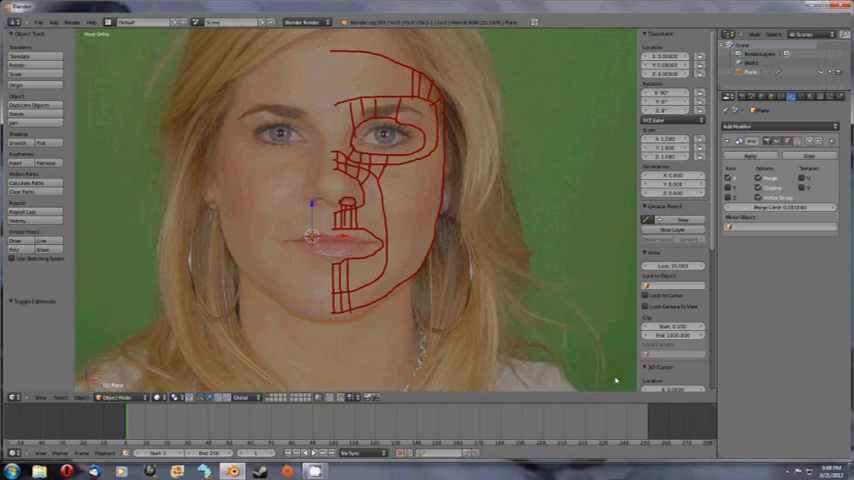